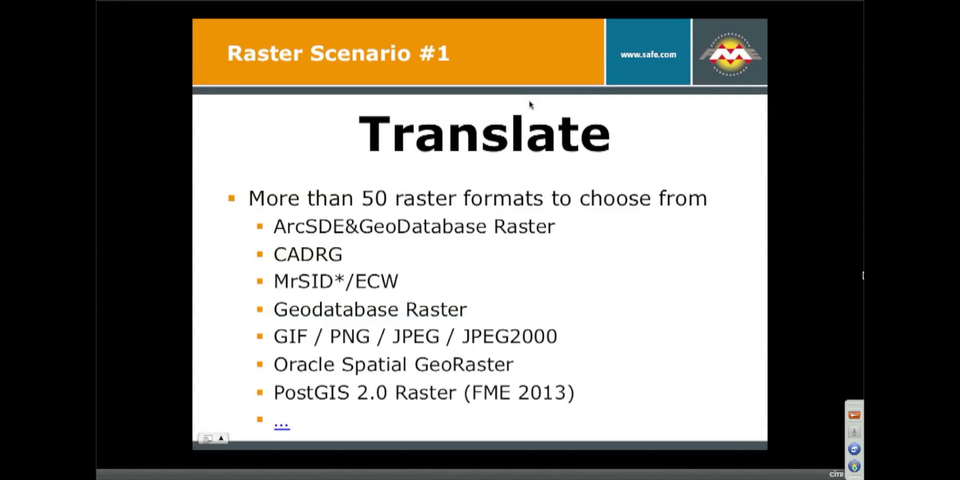
mouse_move(278, 347)
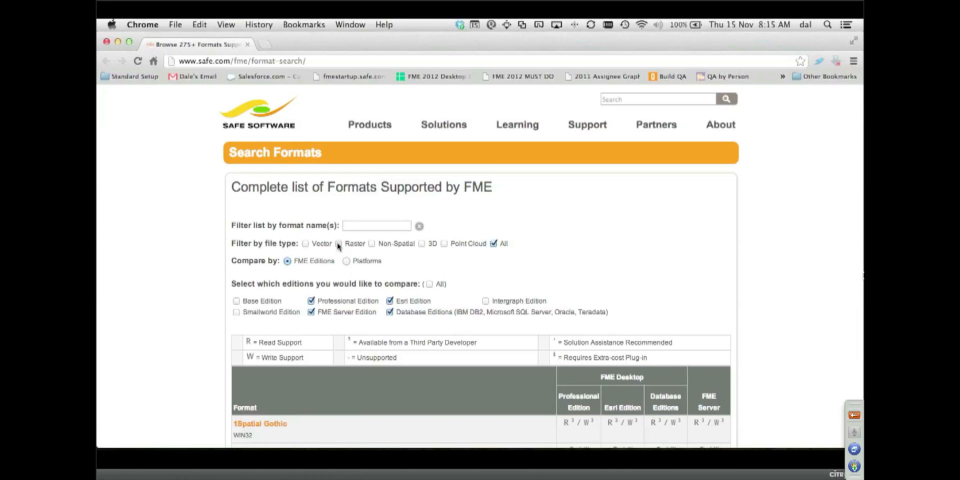
Filter the FME formats list to Raster only and scroll through the table to its end
click(339, 243)
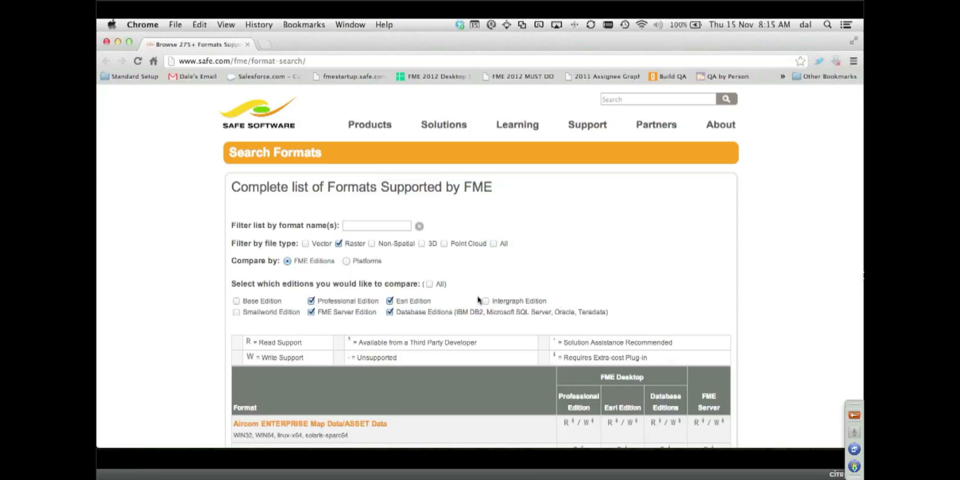
scroll(down, 3)
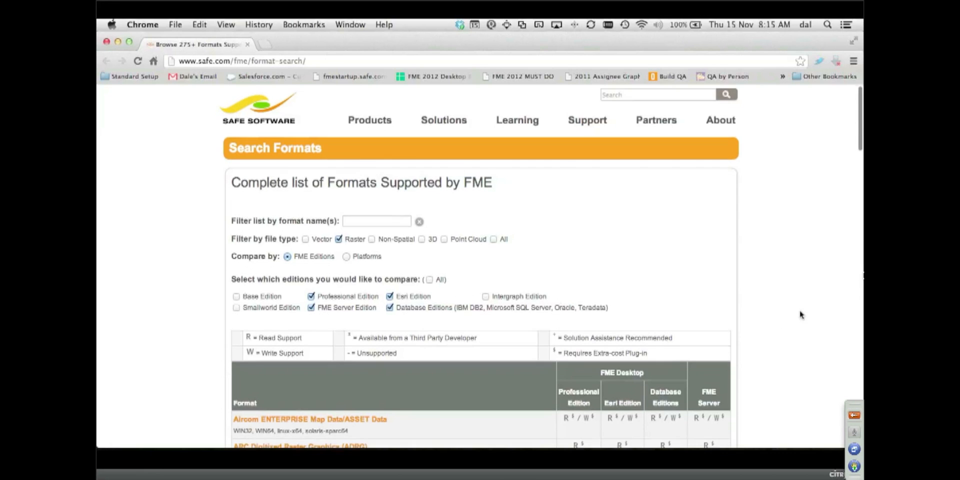
scroll(down, 3)
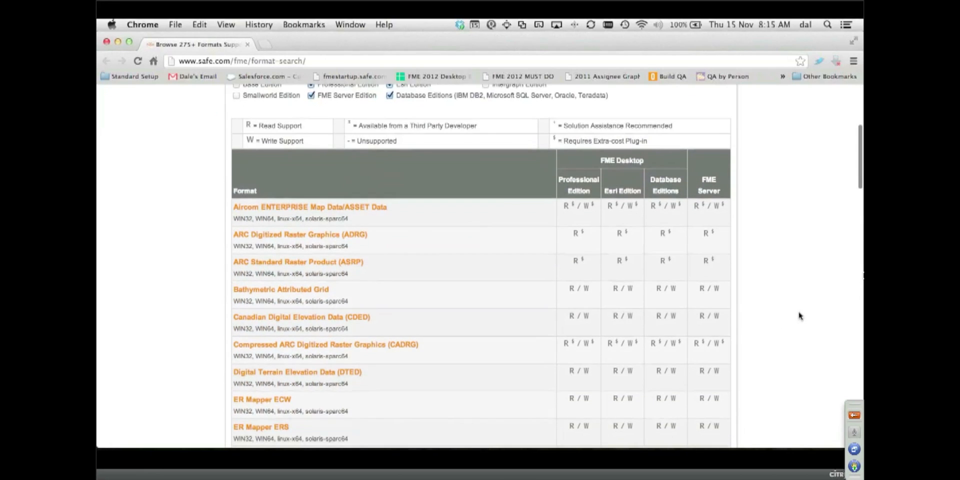
scroll(down, 3)
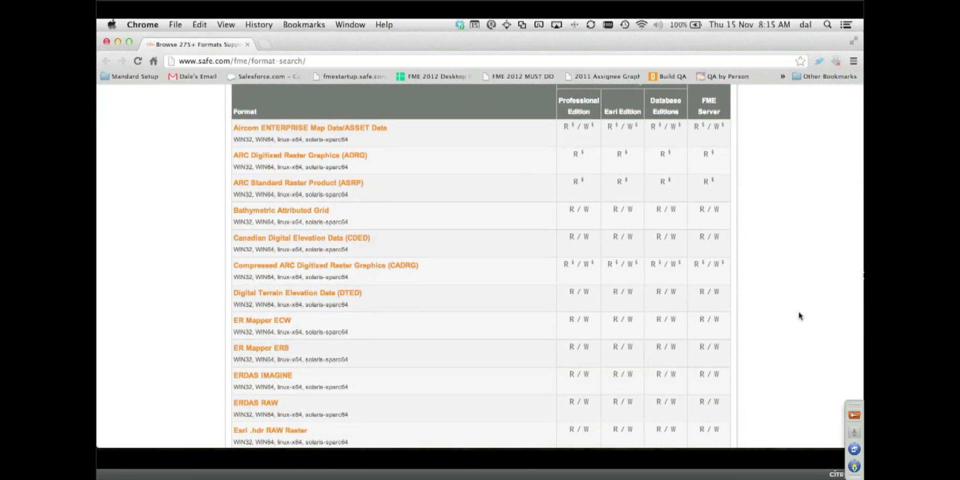
scroll(down, 3)
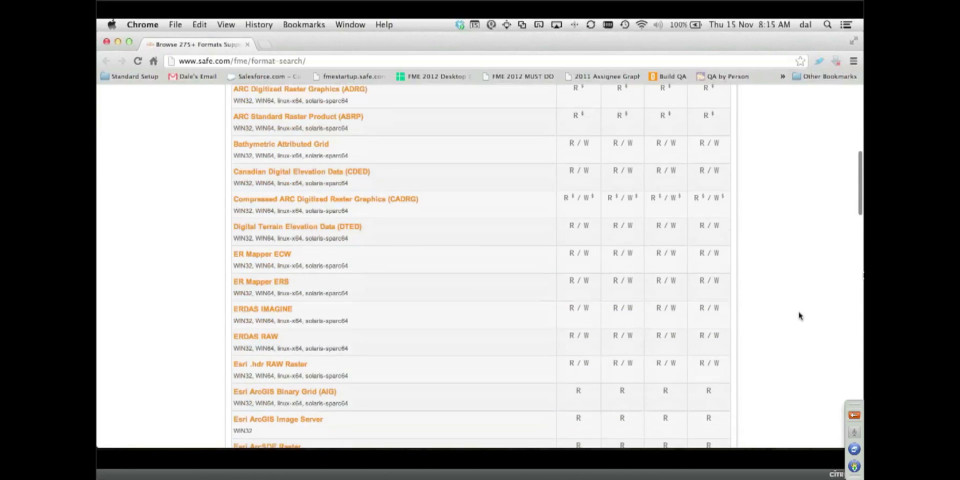
scroll(down, 3)
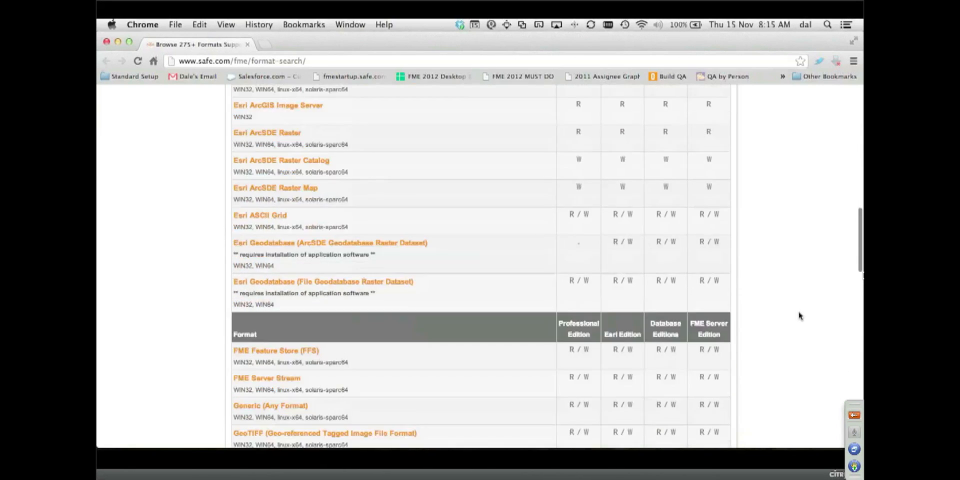
scroll(down, 3)
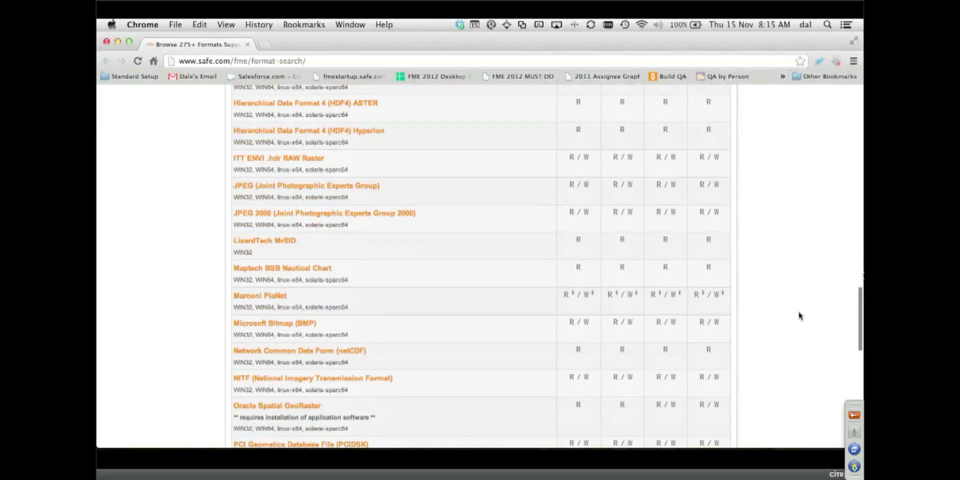
scroll(down, 3)
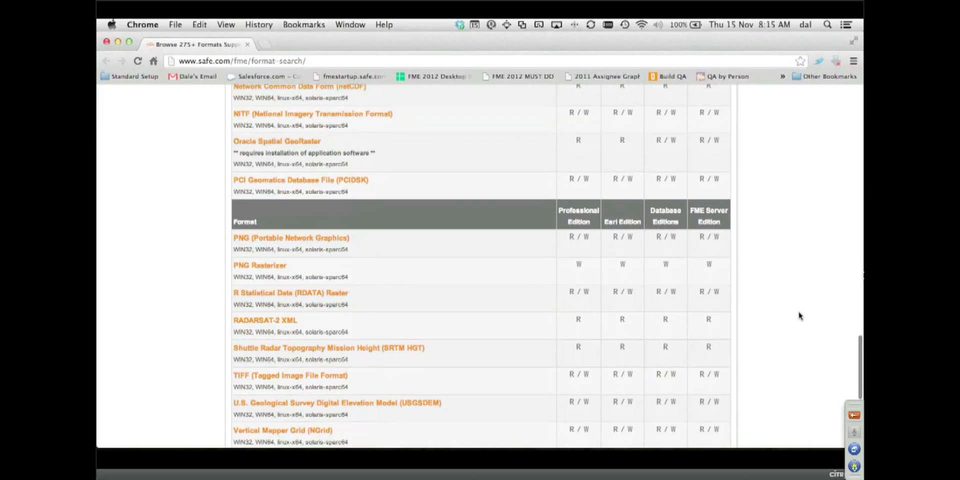
scroll(down, 3)
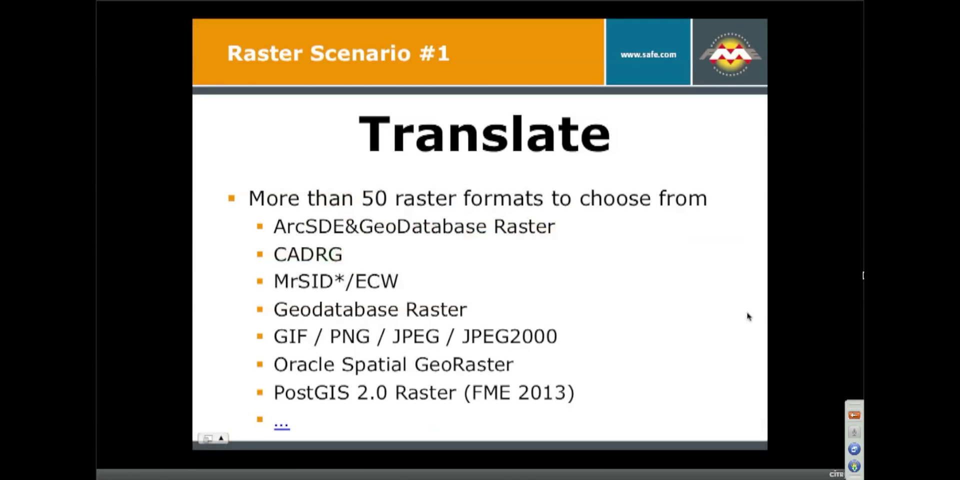
mouse_move(716, 317)
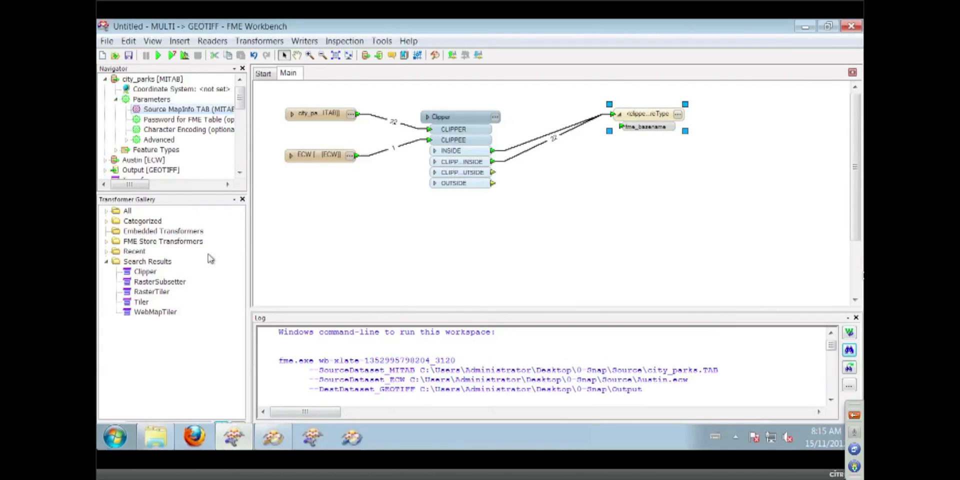
Return from the slides to the 1-cded2geotiff workspace and show the File menu's recent workspaces
click(106, 40)
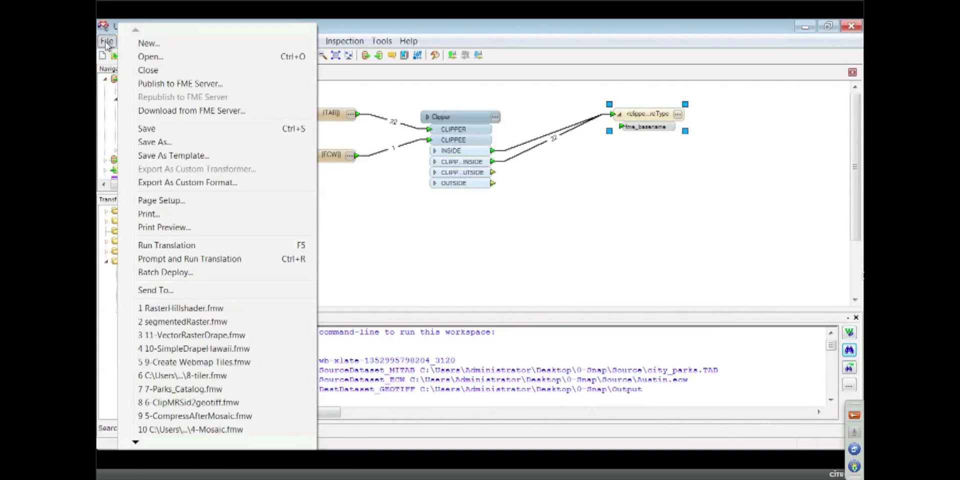
mouse_move(181, 421)
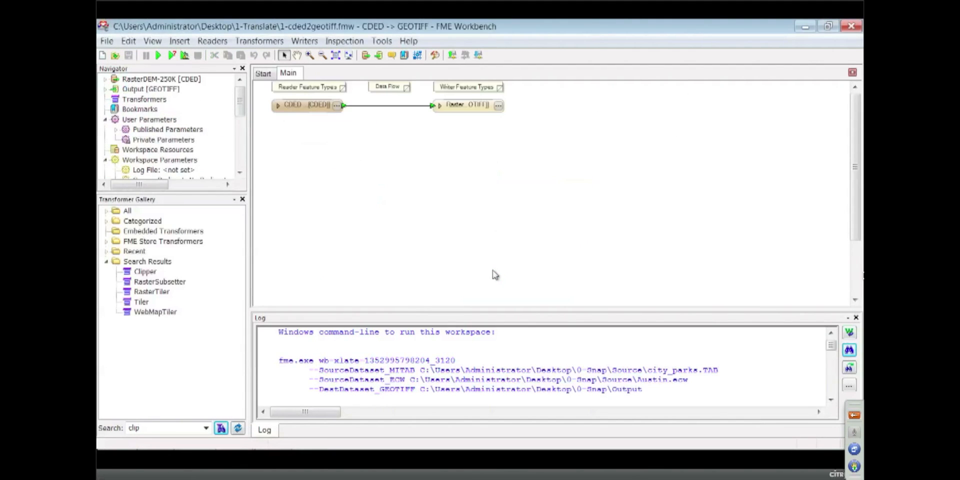
mouse_move(477, 227)
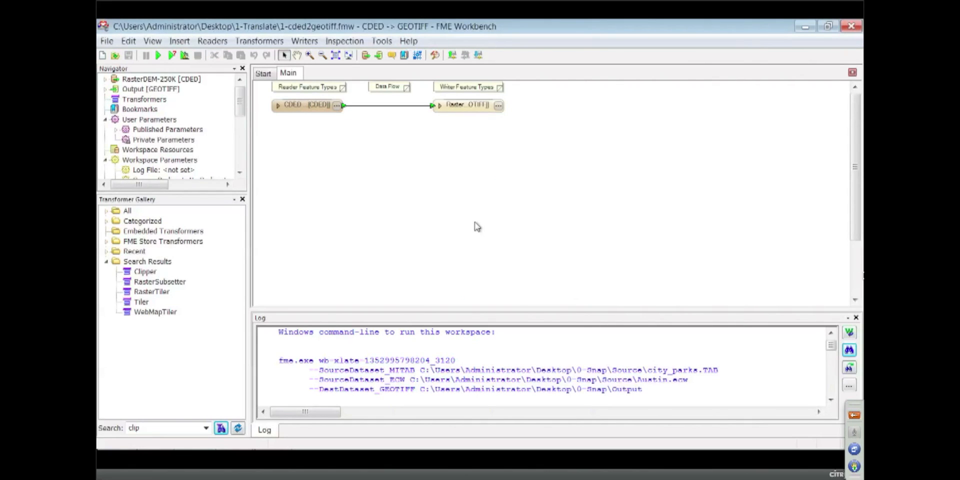
mouse_move(343, 154)
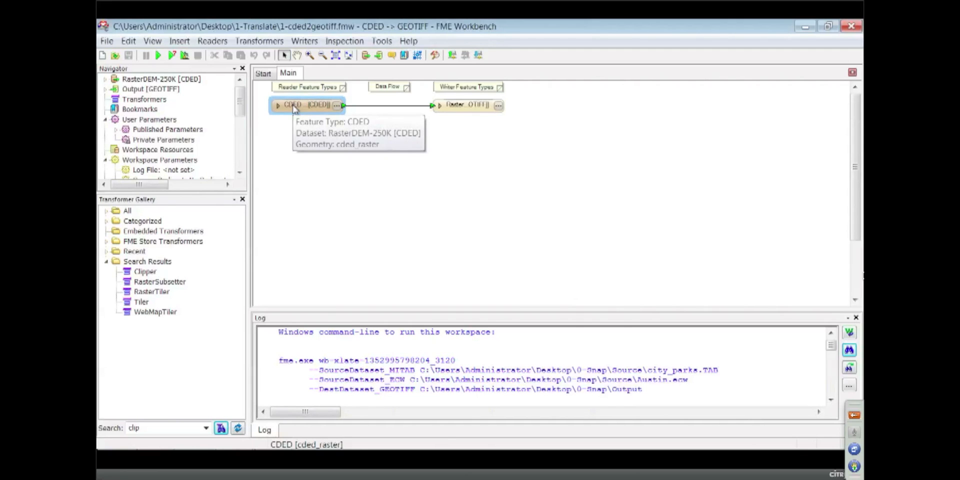
mouse_move(468, 105)
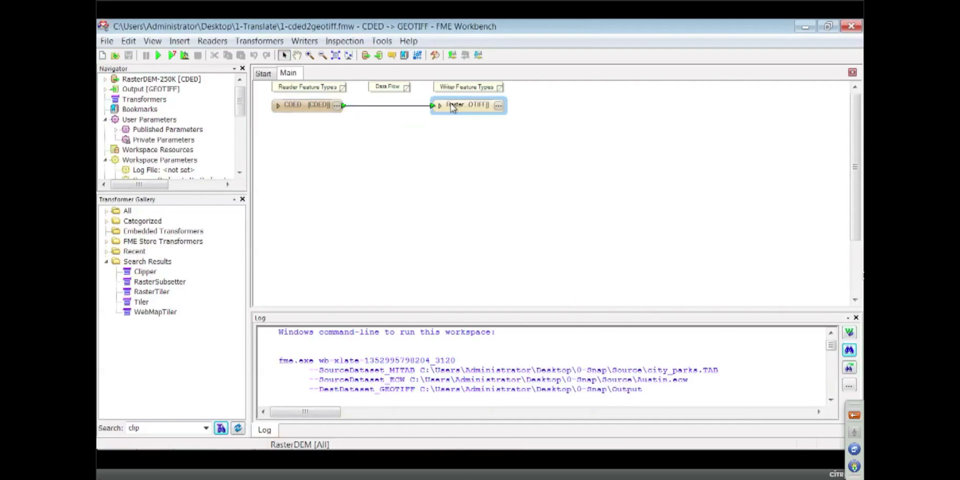
mouse_move(467, 105)
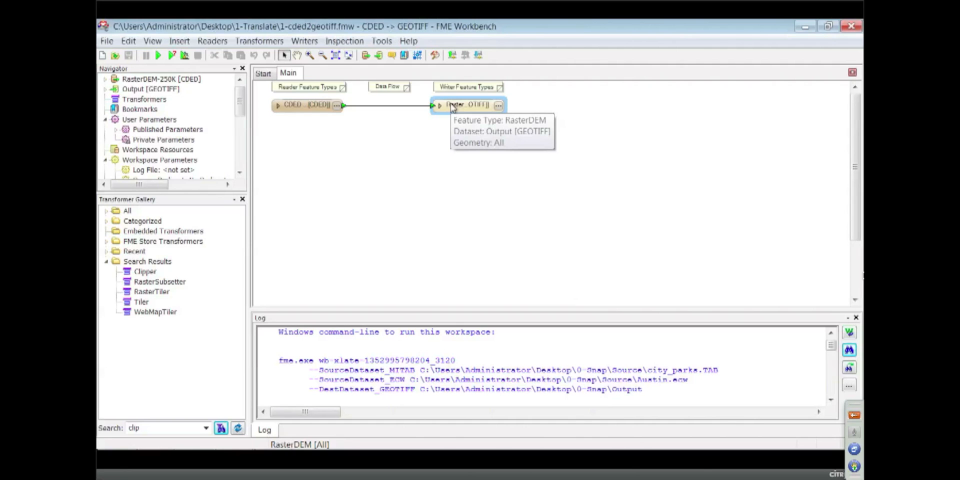
click(471, 105)
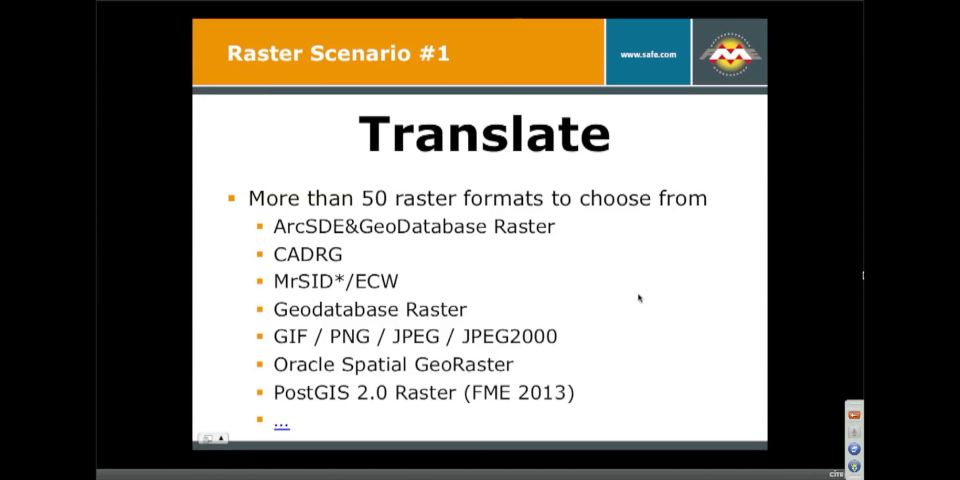
key(right)
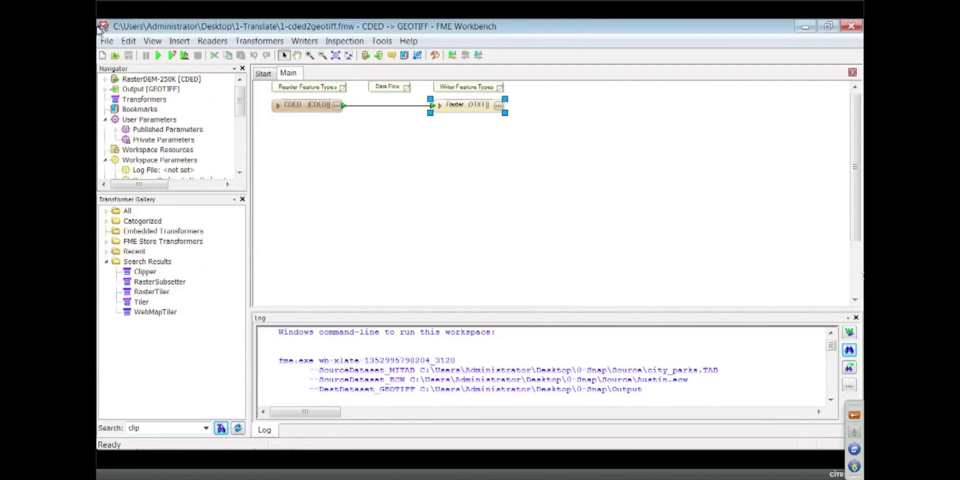
click(106, 40)
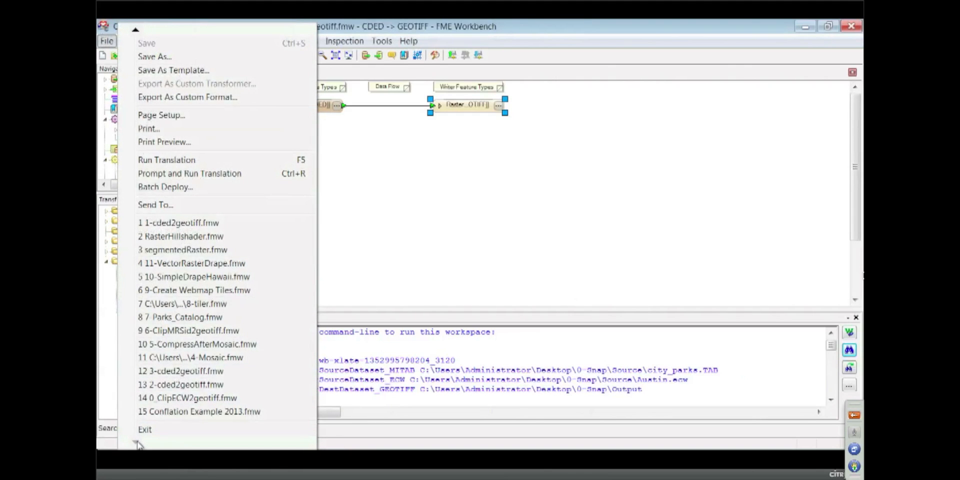
mouse_move(168, 398)
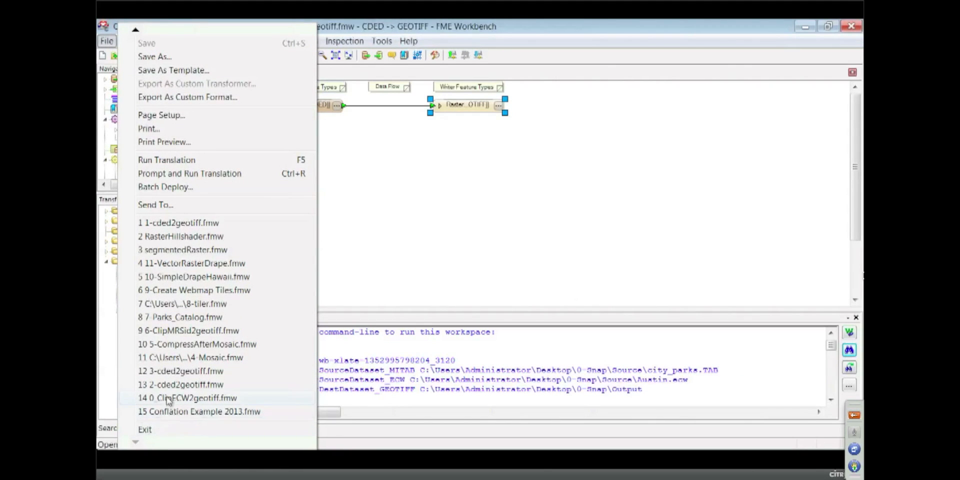
Load 2-cded2geotiff.fmw from the recent list and bring up the RasterResampler parameters
click(180, 384)
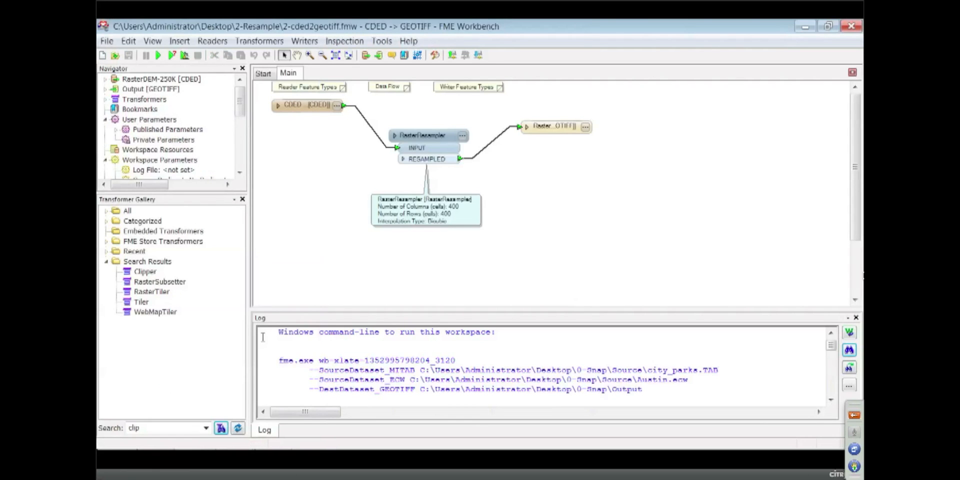
click(426, 135)
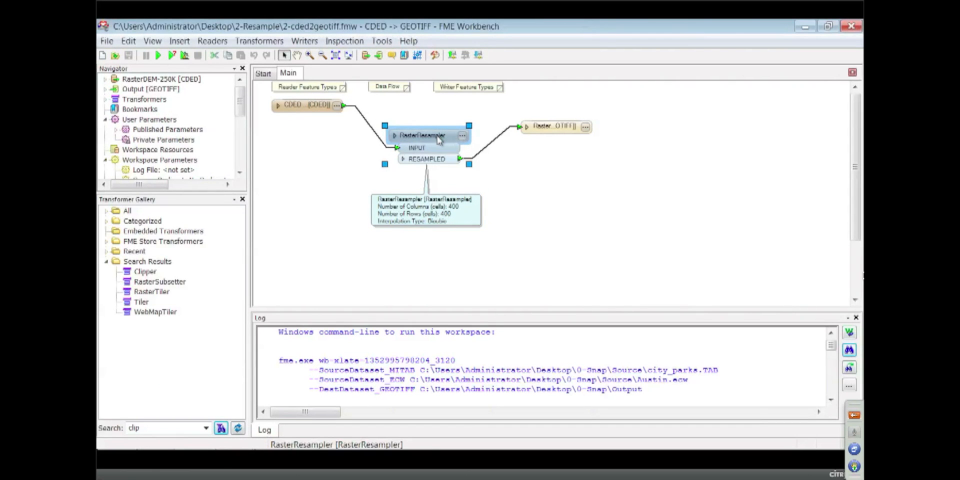
double_click(422, 135)
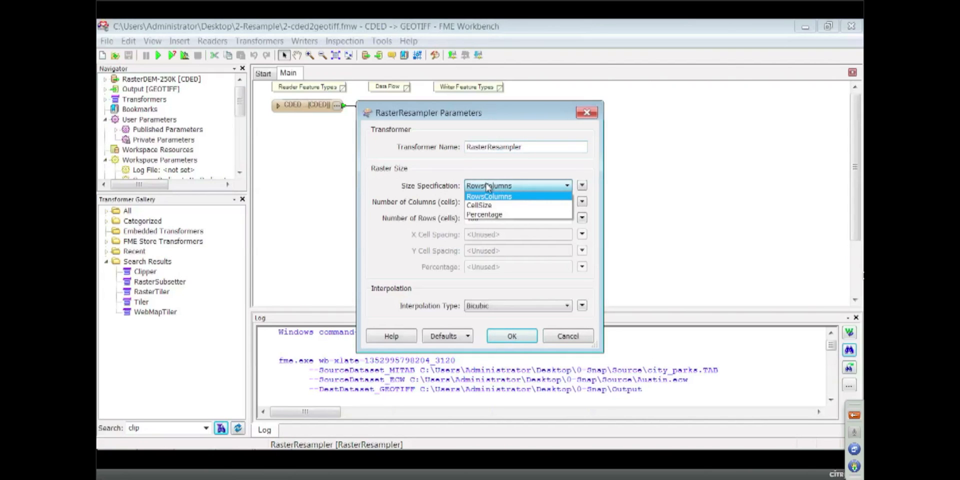
Browse the Size Specification options, including percentage, and cancel leaving 400×400 bicubic unchanged
click(479, 204)
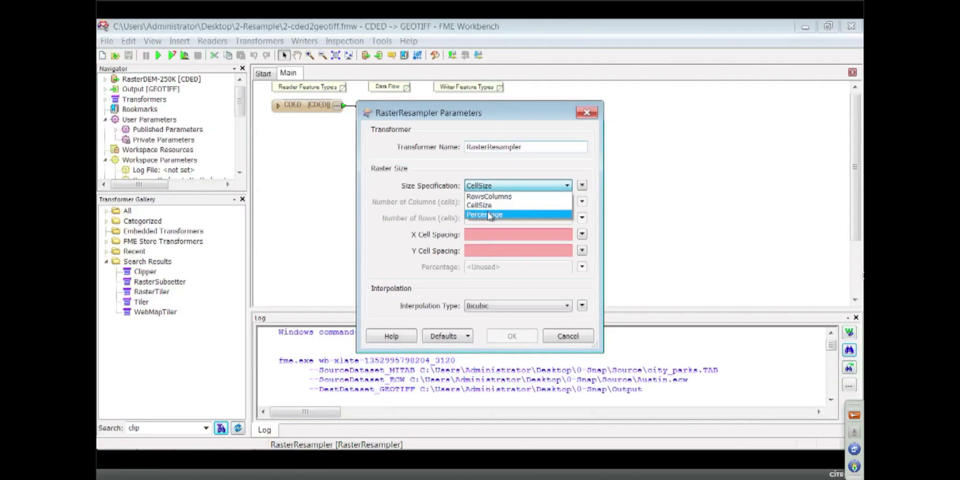
click(484, 214)
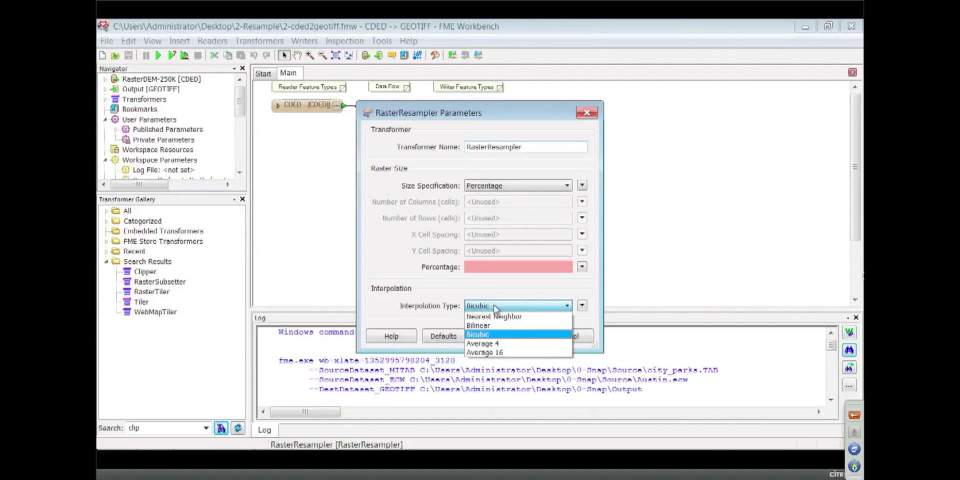
mouse_move(495, 293)
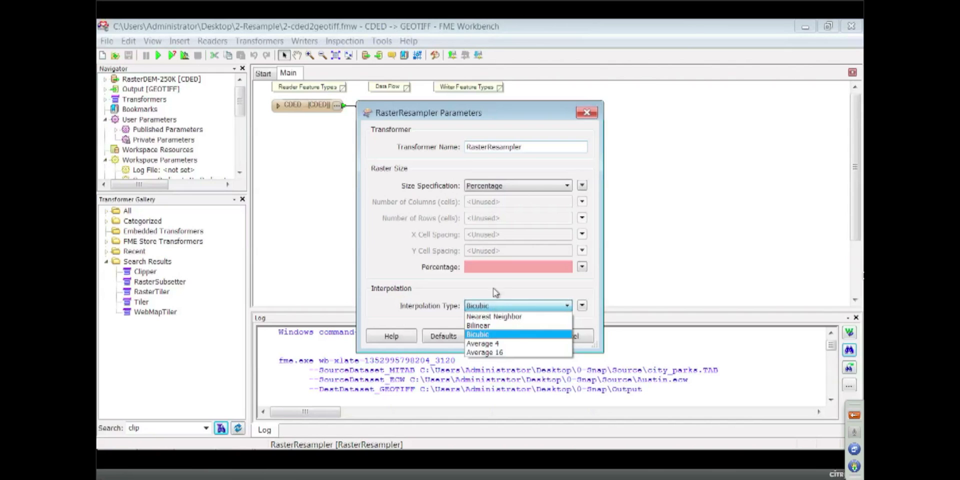
click(478, 334)
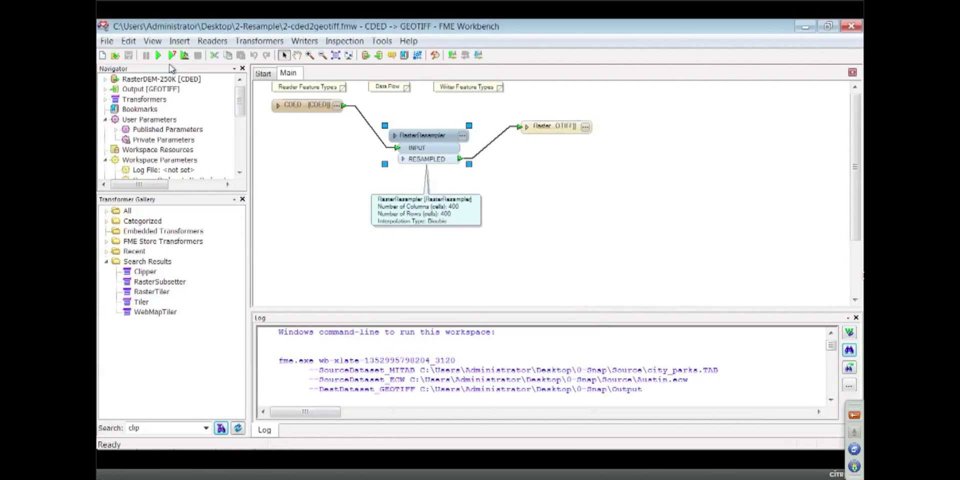
Run the resample translation successfully and bring up the GeoTIFF writer feature type's context menu
click(158, 55)
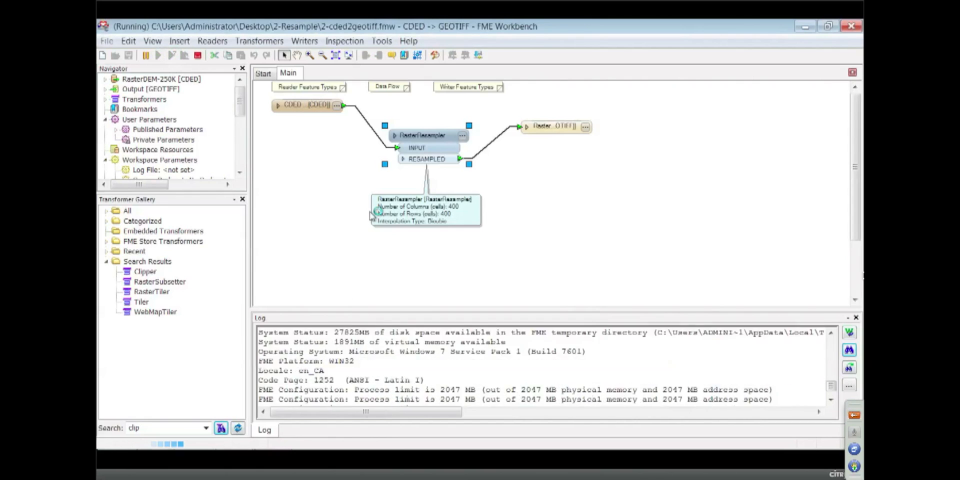
click(158, 55)
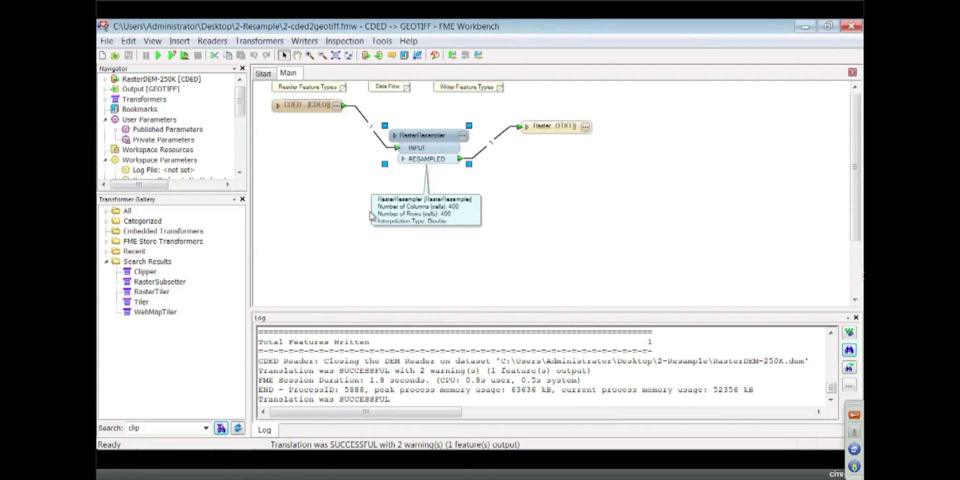
mouse_move(548, 135)
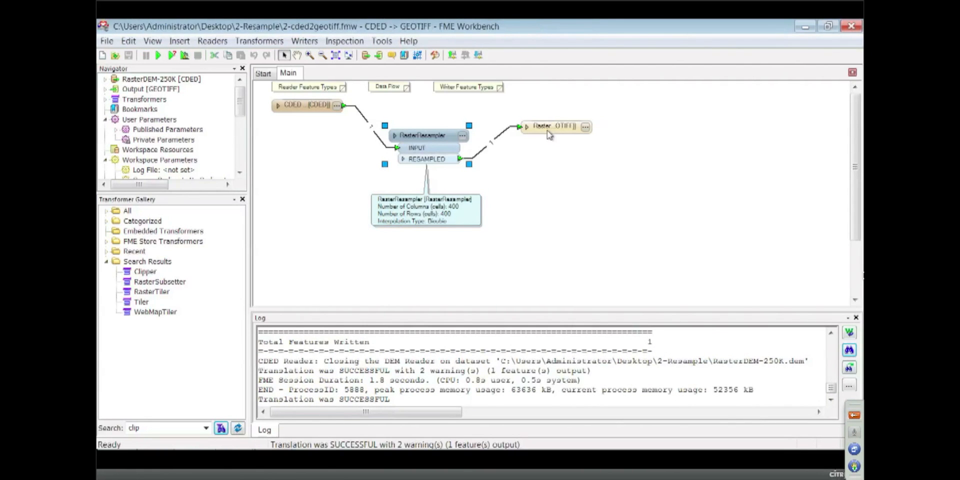
right_click(551, 127)
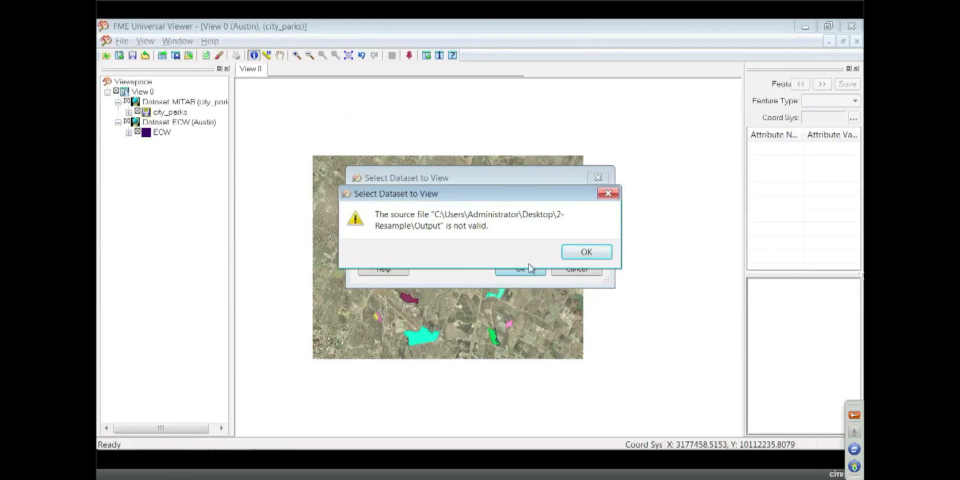
Dismiss the invalid-path warning and view Output\RasterDEM.tif as a grayscale raster in Universal Viewer
click(585, 252)
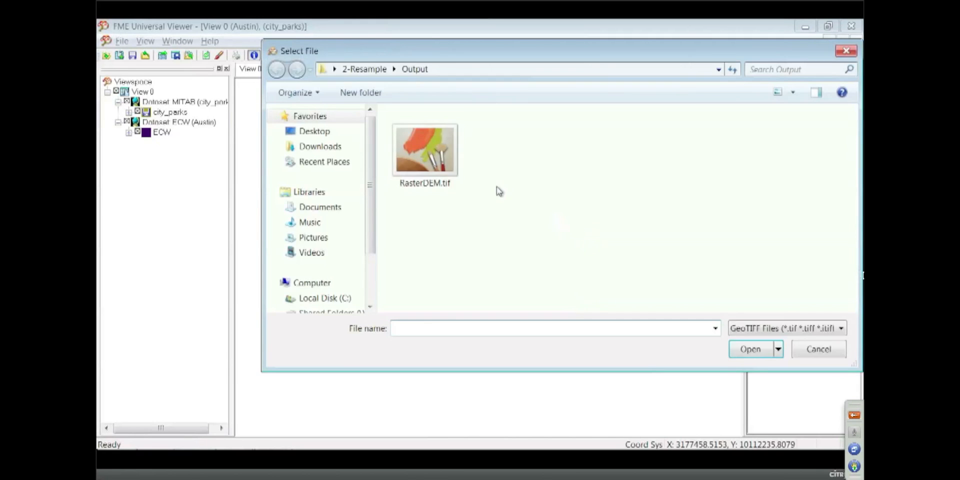
click(749, 348)
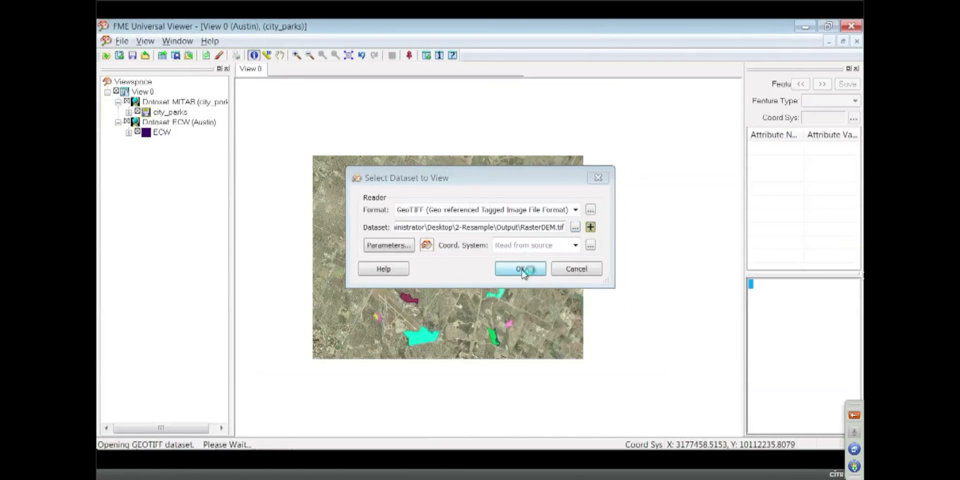
click(518, 269)
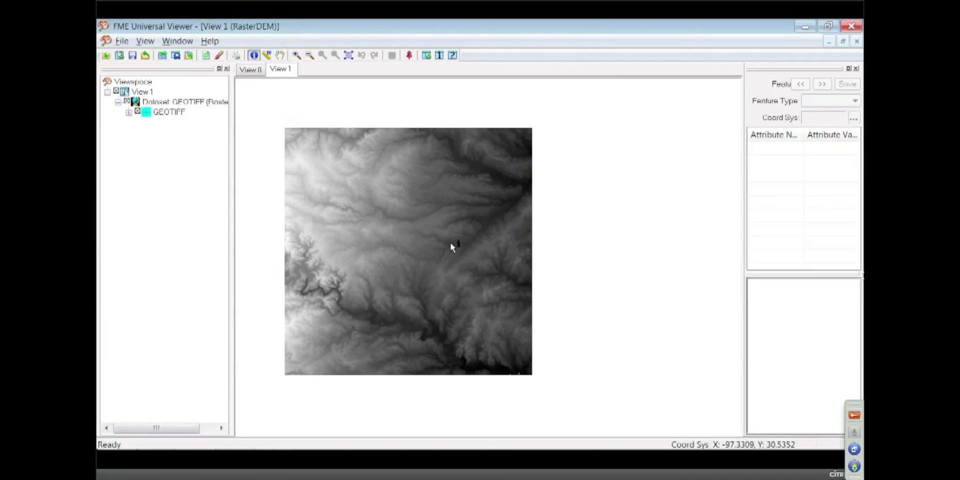